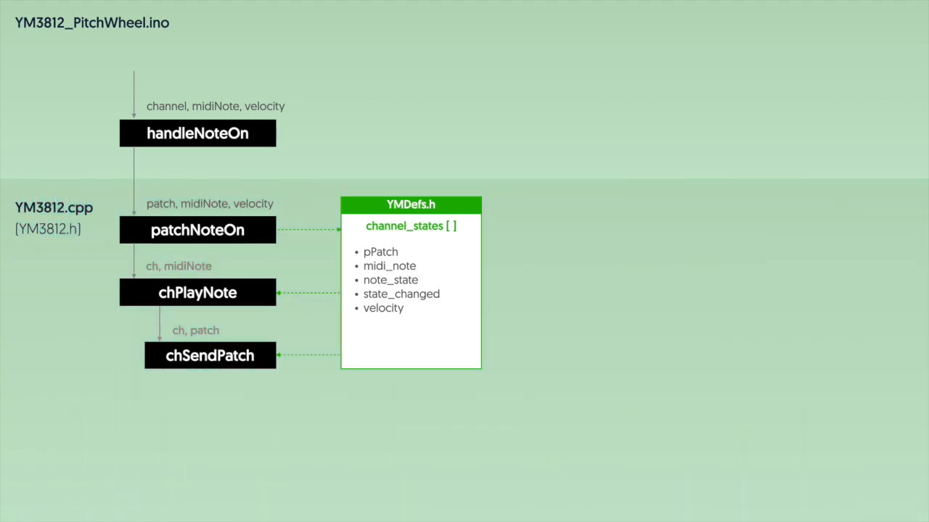
- Reveal the red bend_note and bend_rem fields, struck-out midiNote, and the setBendRange block
click(197, 132)
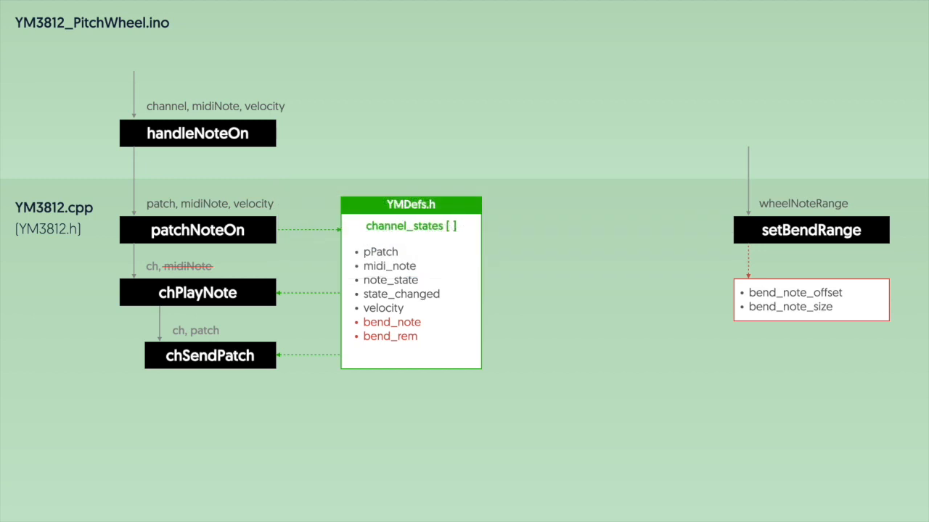
- Add pitchBend to patchNoteOn, then show the chPlayNote and chSetPitch code listings
click(390, 328)
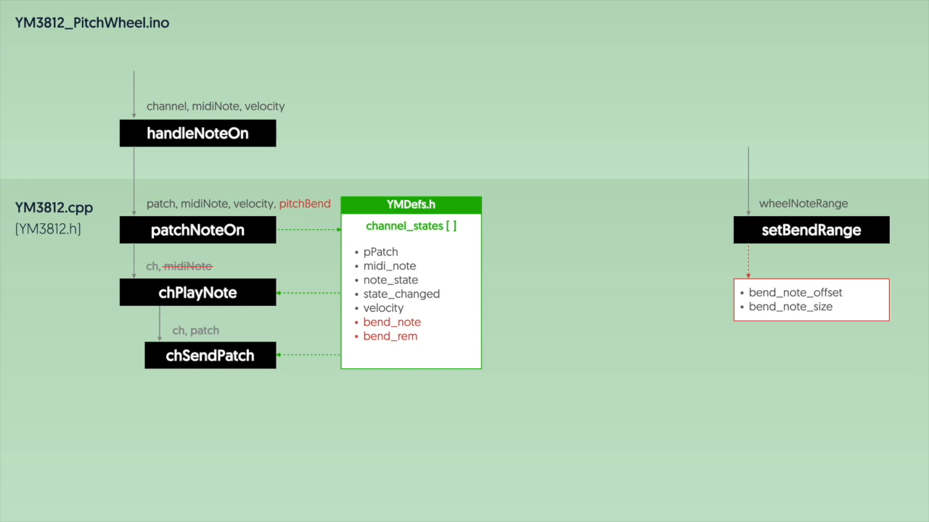
click(198, 230)
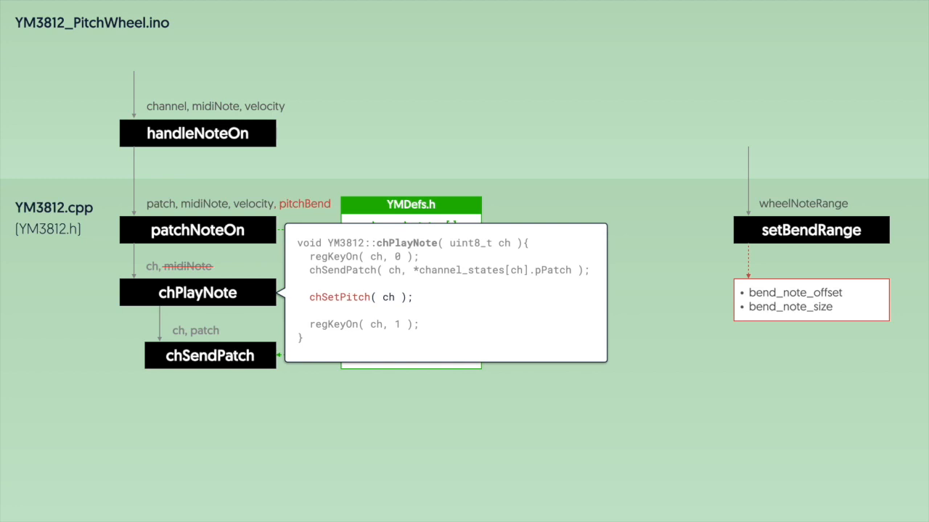
click(359, 297)
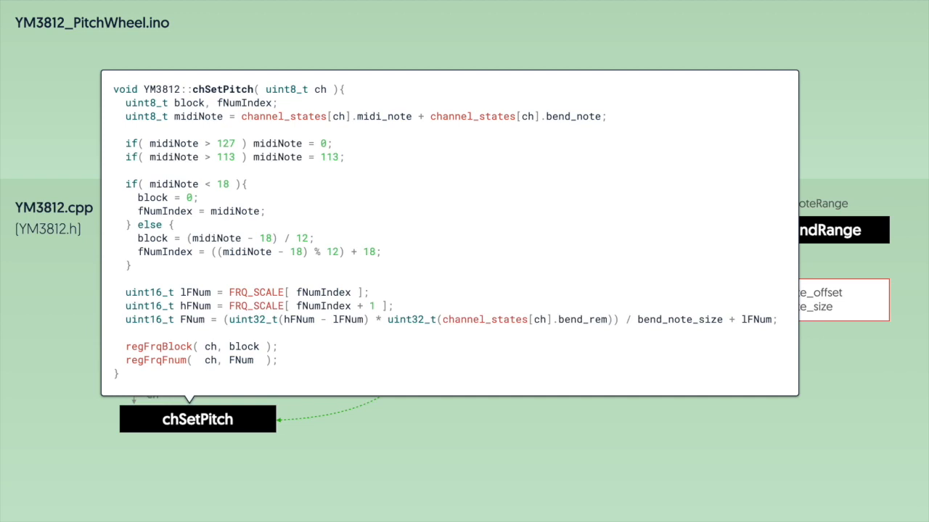
- Advance to the chSetPitch block and its bend-based block and frequency-number code
click(366, 116)
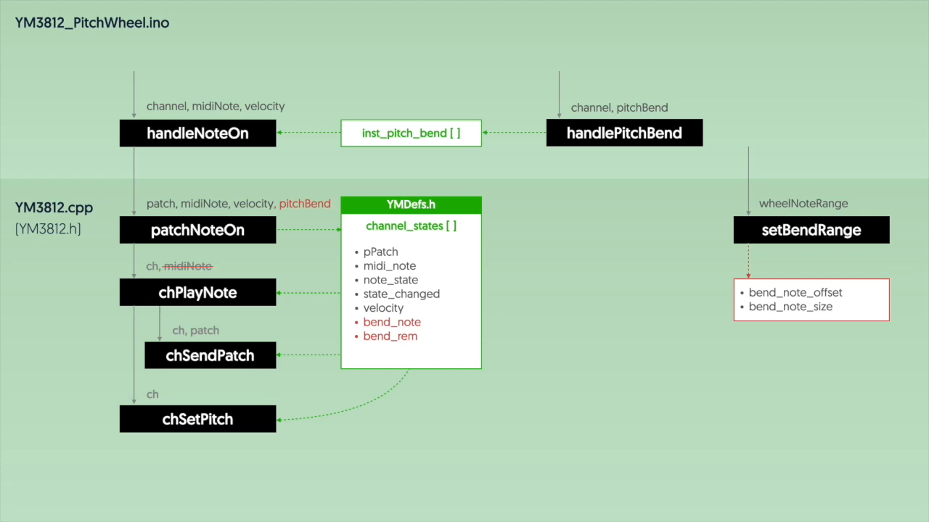
- Reveal the handlePitchBend code popup above the pitch-wheel diagram
click(198, 133)
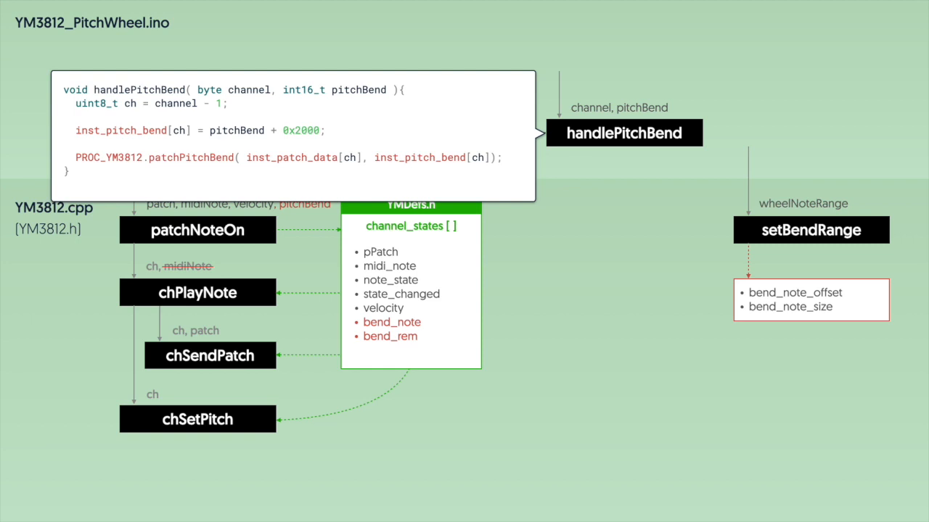
click(132, 131)
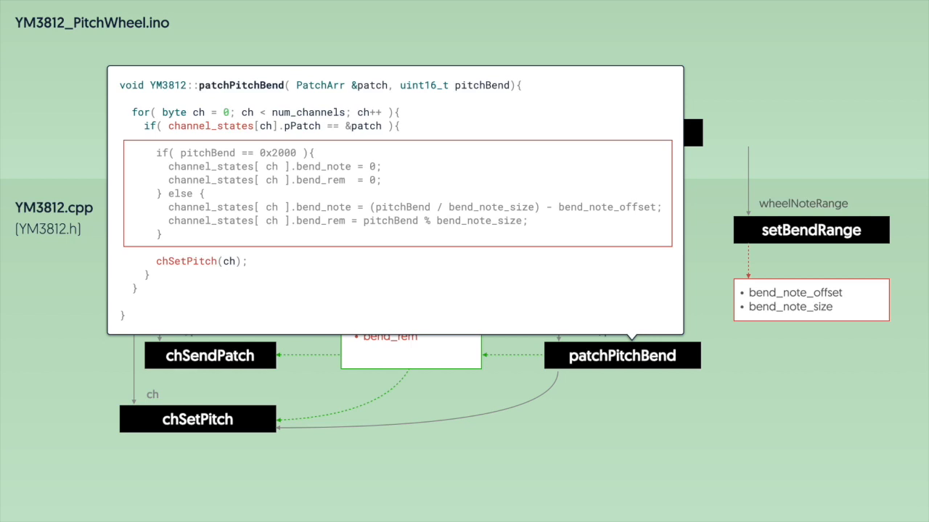
- Display the YM3812::patchPitchBend popup with its highlighted bend_note/bend_rem calculation
click(268, 118)
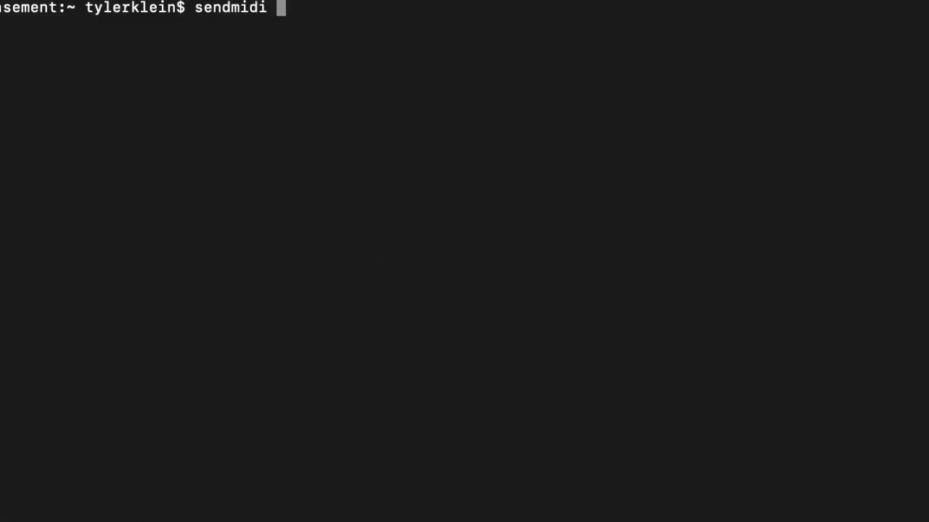
- Run sendmidi dev "USB Midi" rpn 0 6144 to set a 48-note bend range
text(dev)
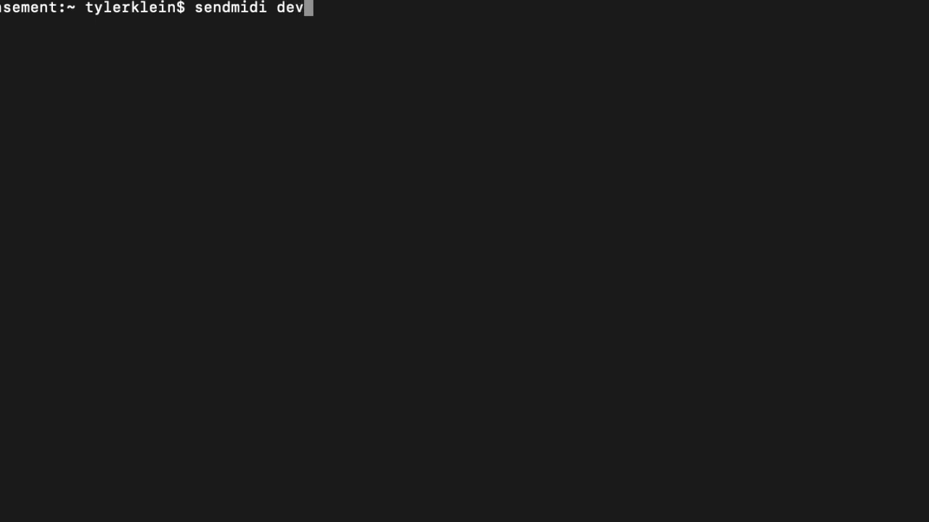
text("US)
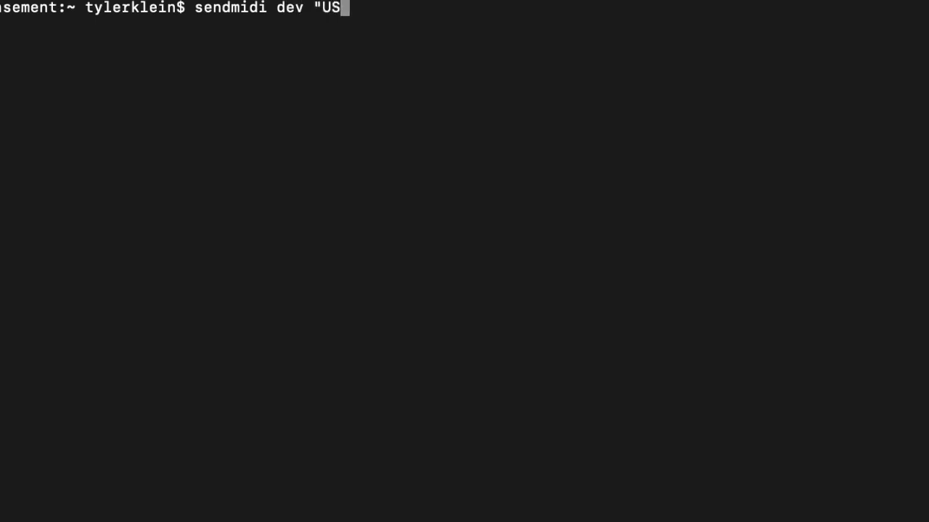
text(B Midi")
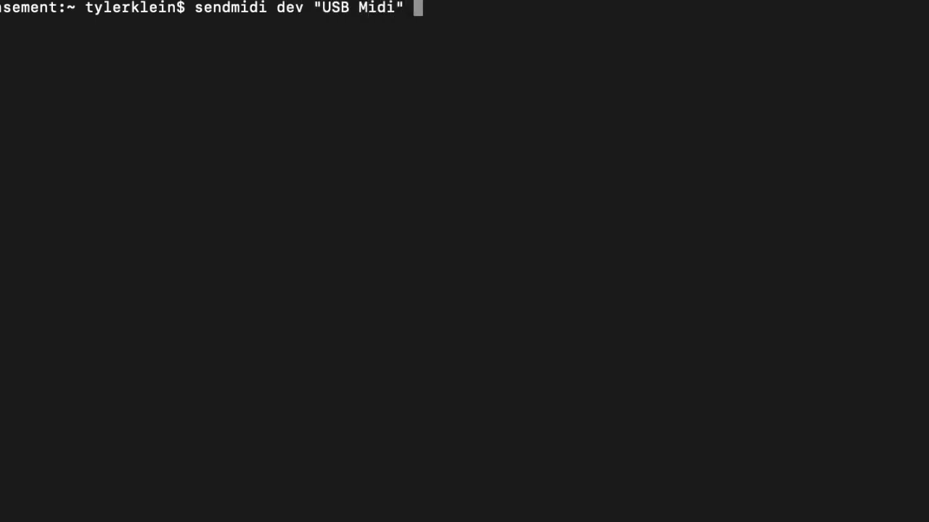
text(rpn 0)
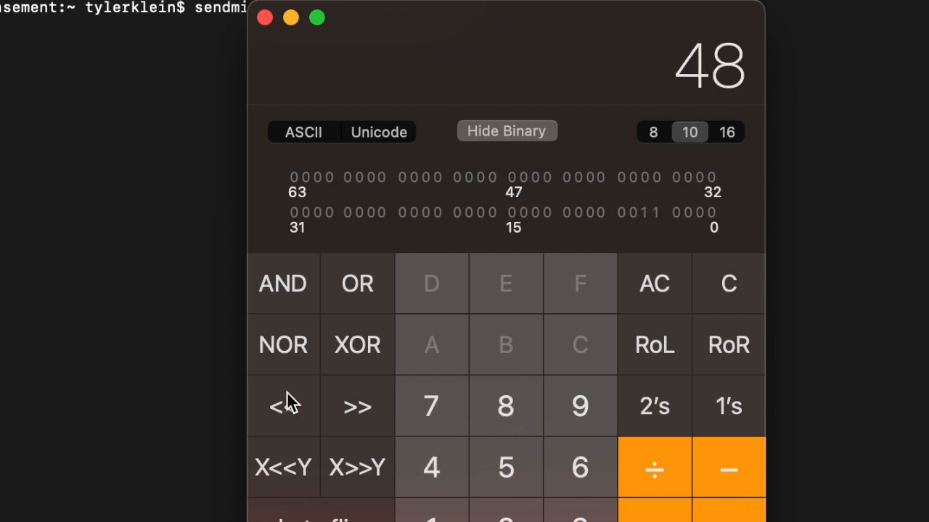
mouse_move(544, 460)
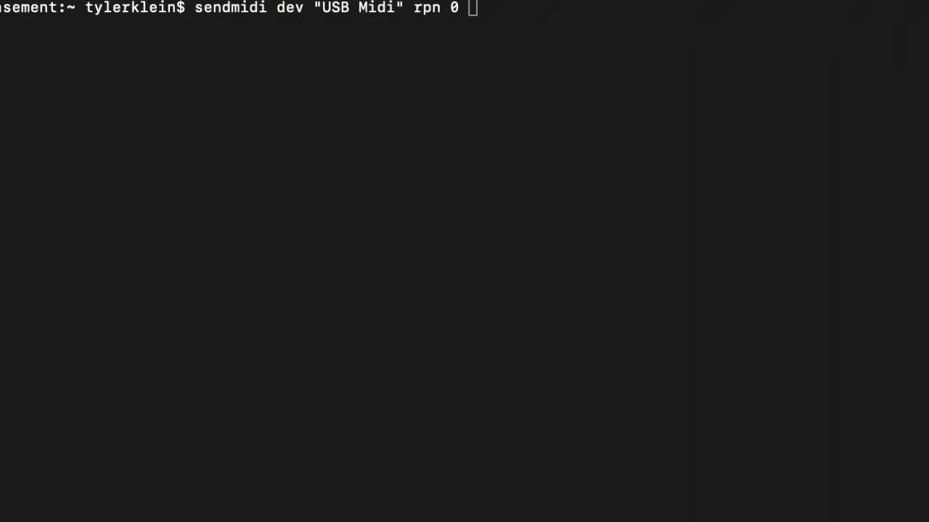
text(61)
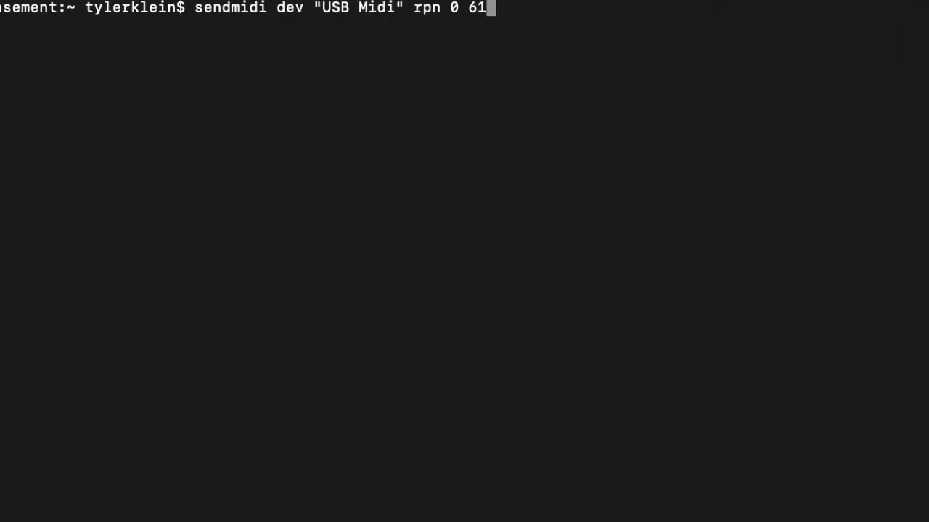
key(Return)
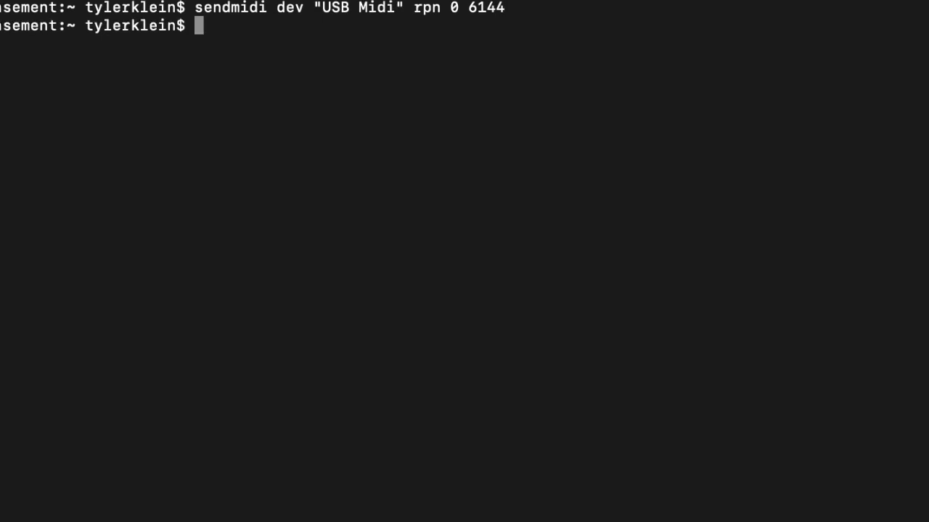